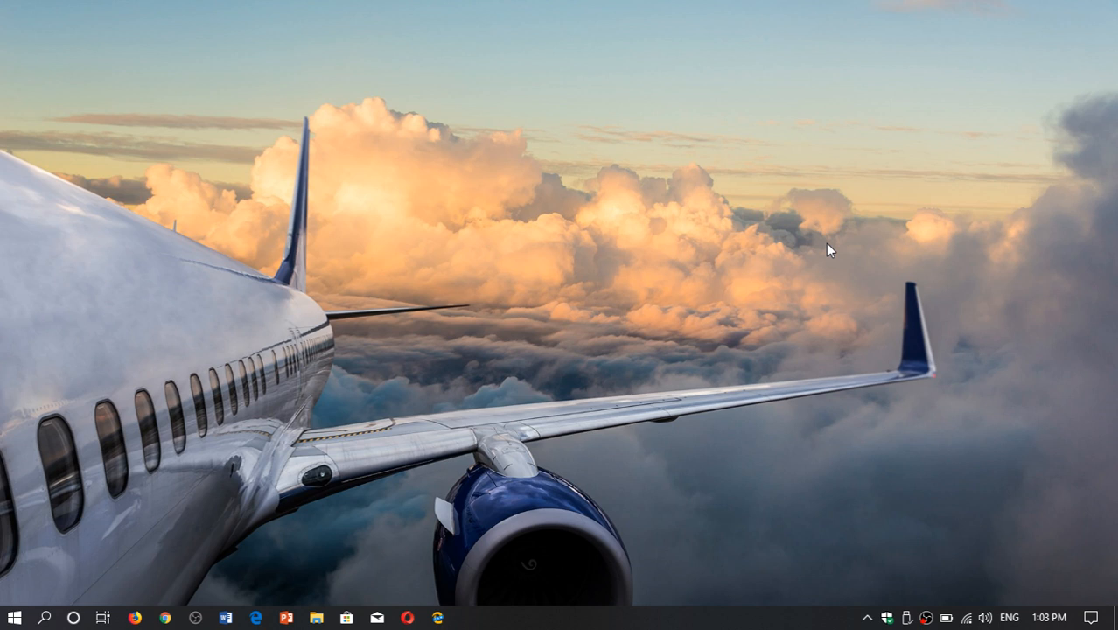
{"action": "mouse_move", "coordinate": [1099, 528]}
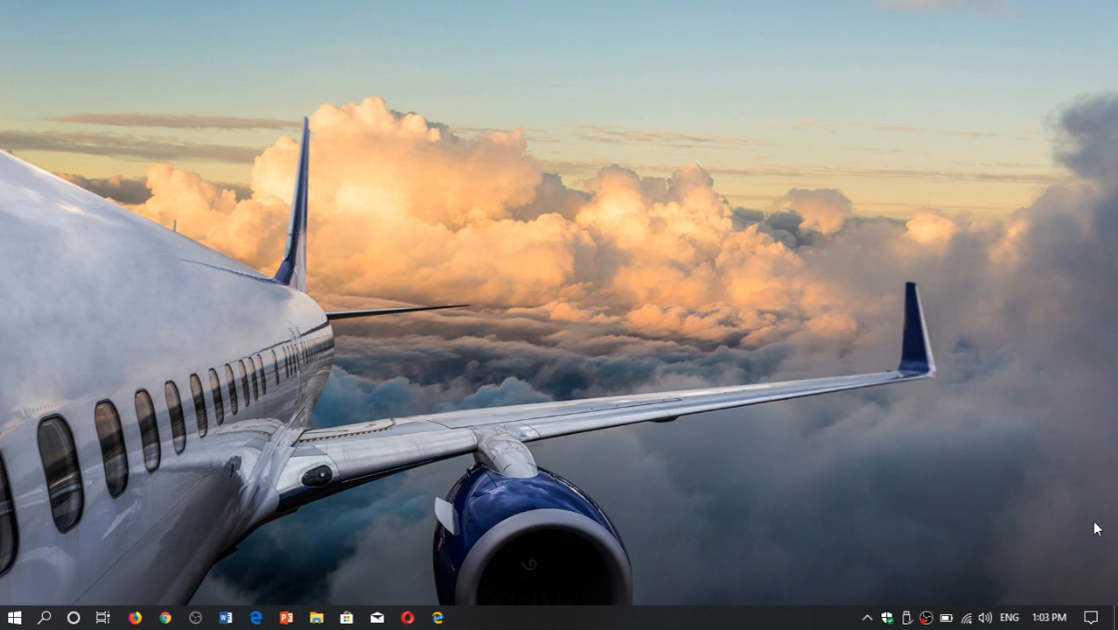
Go to the Accounts section, landing on the Your info page.
{"action": "left_click", "coordinate": [1096, 616]}
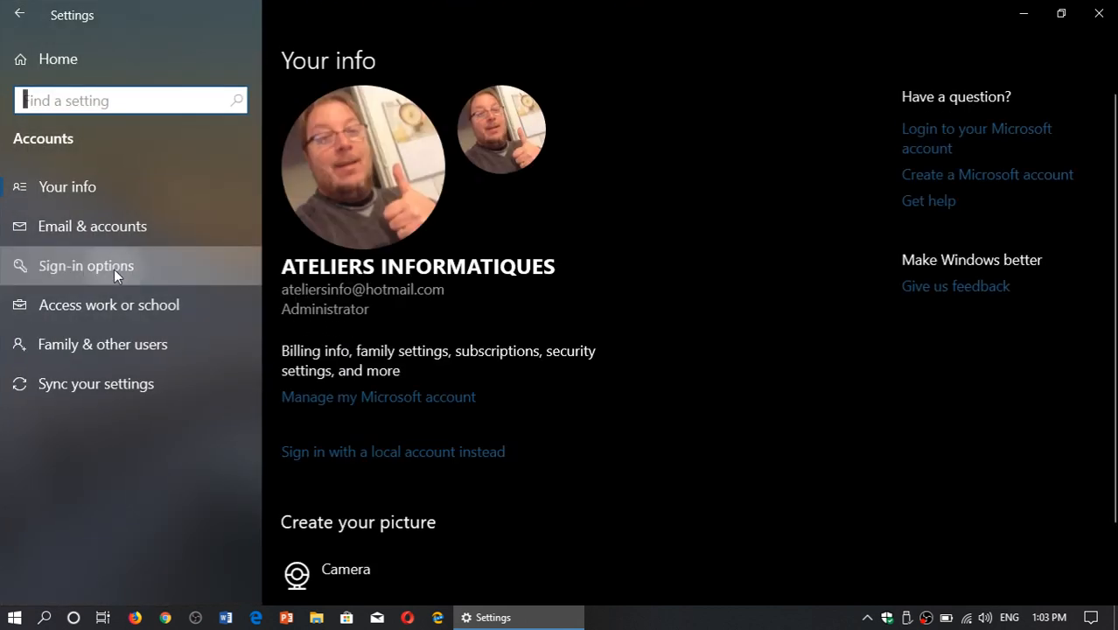
Switch to Sign-in options, listing Face, Fingerprint, PIN, Security Key, Password and Picture Password.
{"action": "left_click", "coordinate": [86, 266]}
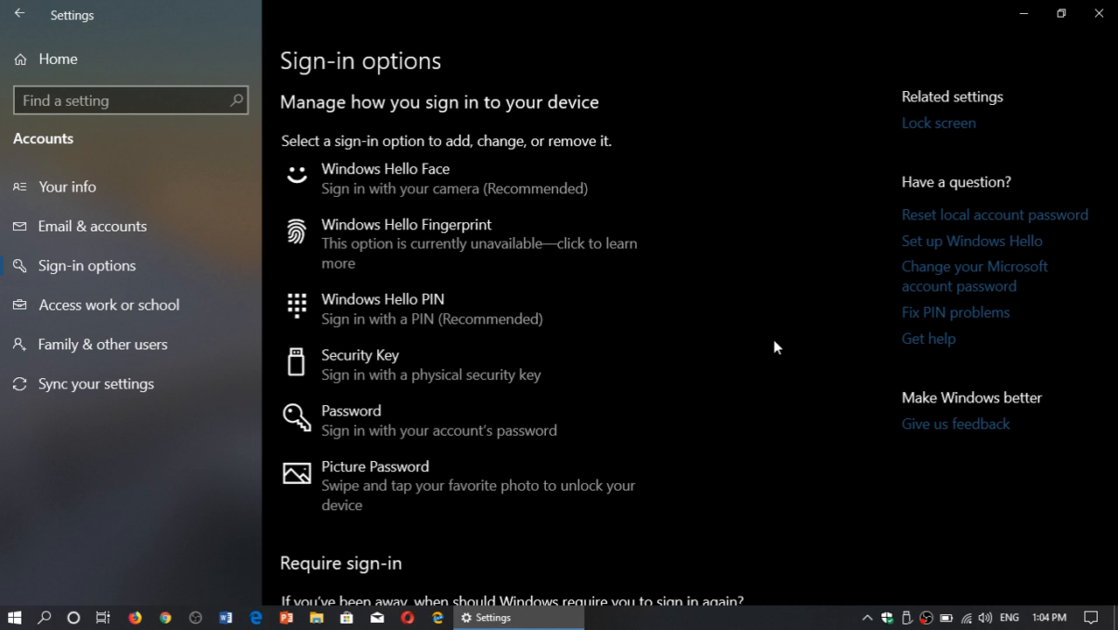
{"action": "mouse_move", "coordinate": [451, 354]}
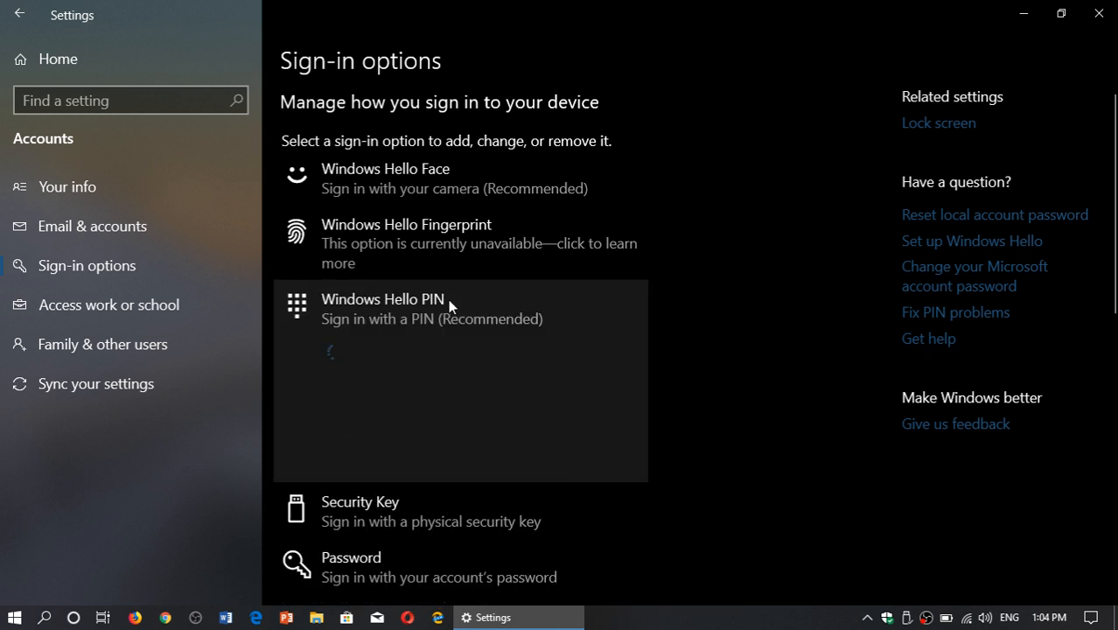
Expand Windows Hello PIN, showing it is set up with change and remove choices.
{"action": "left_click", "coordinate": [382, 308]}
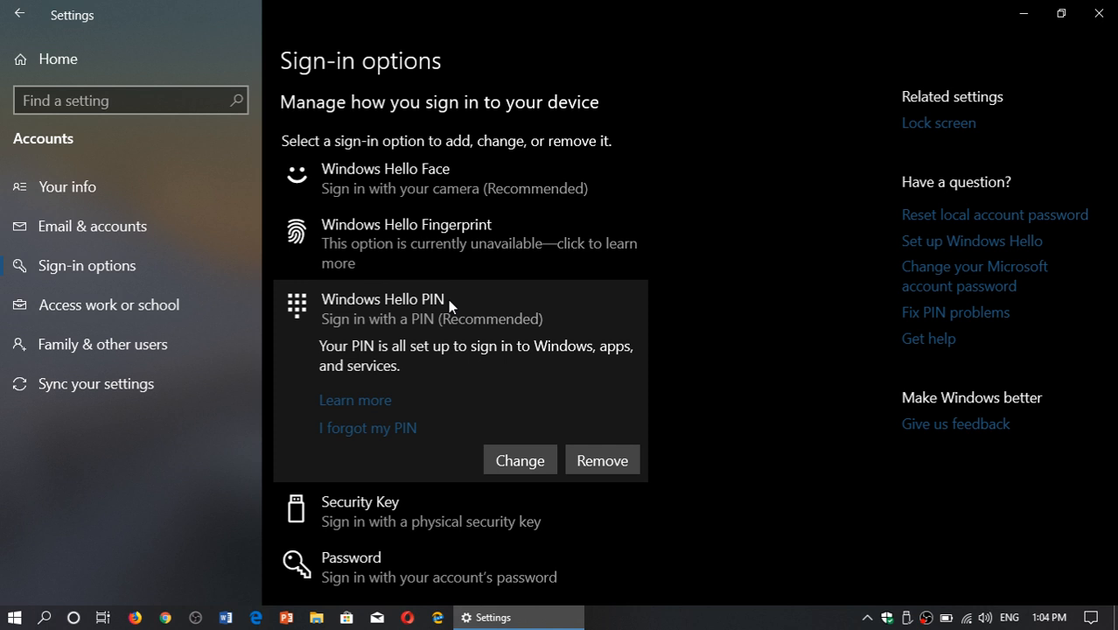
{"action": "mouse_move", "coordinate": [501, 343]}
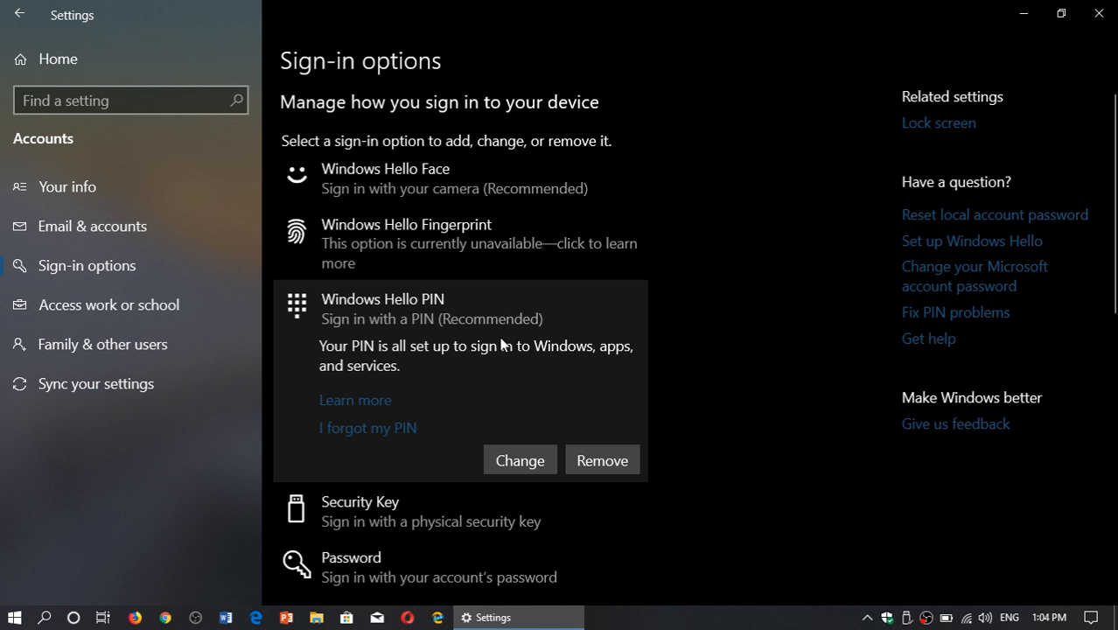
{"action": "mouse_move", "coordinate": [717, 348]}
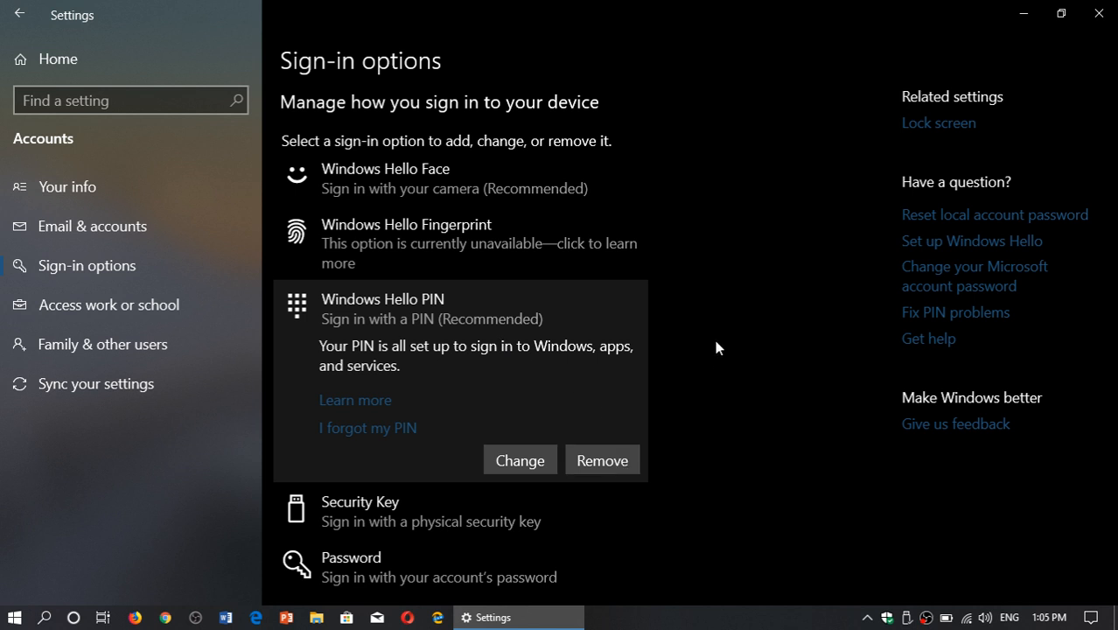
Expand Picture Password, showing a favourite picture can be used to sign in.
{"action": "scroll", "scroll_direction": "down", "scroll_amount": 3}
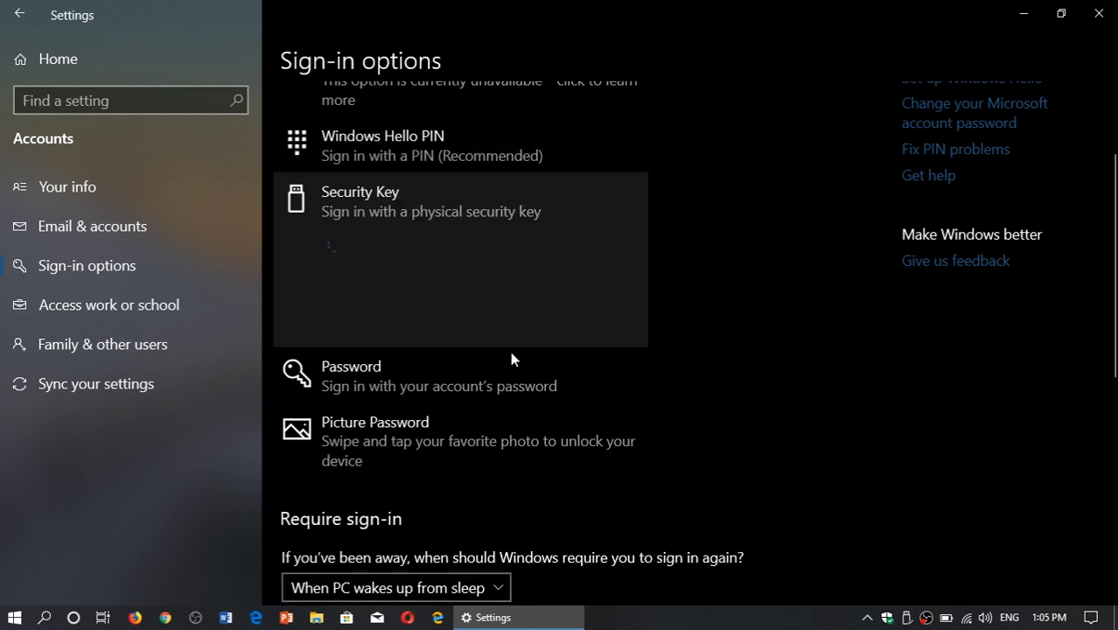
{"action": "left_click", "coordinate": [360, 201]}
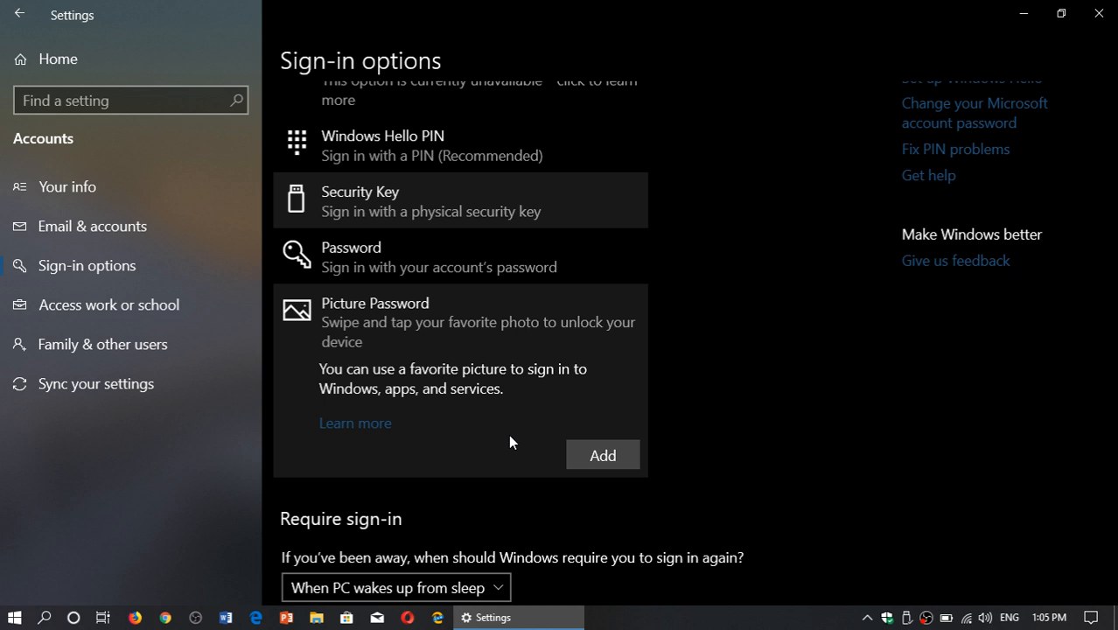
{"action": "scroll", "scroll_direction": "down", "scroll_amount": 3}
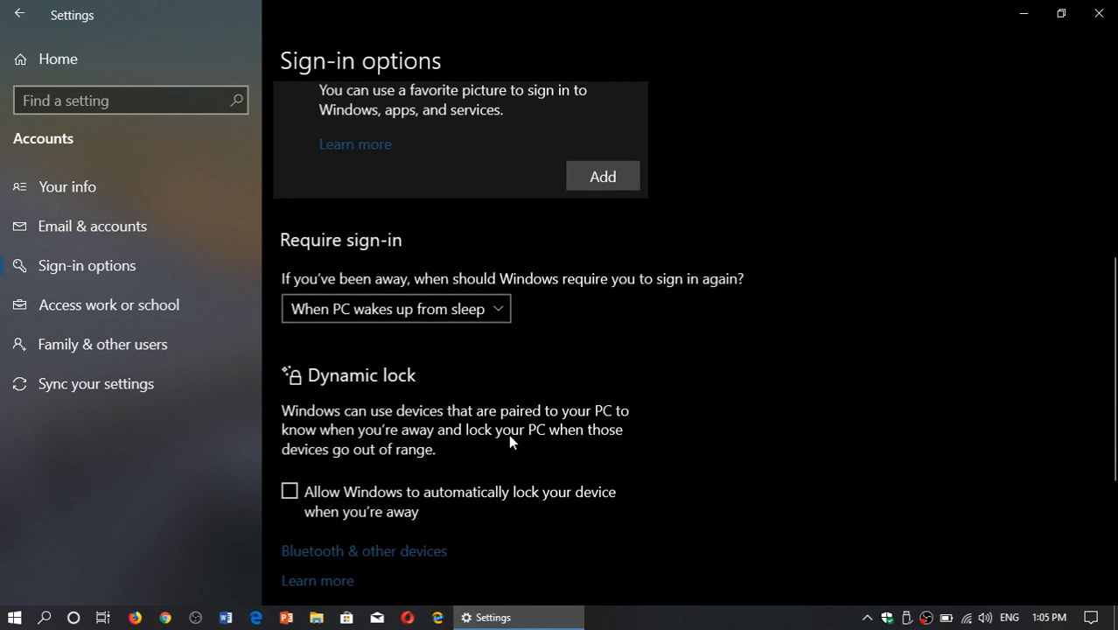
{"action": "scroll", "scroll_direction": "up", "scroll_amount": 3}
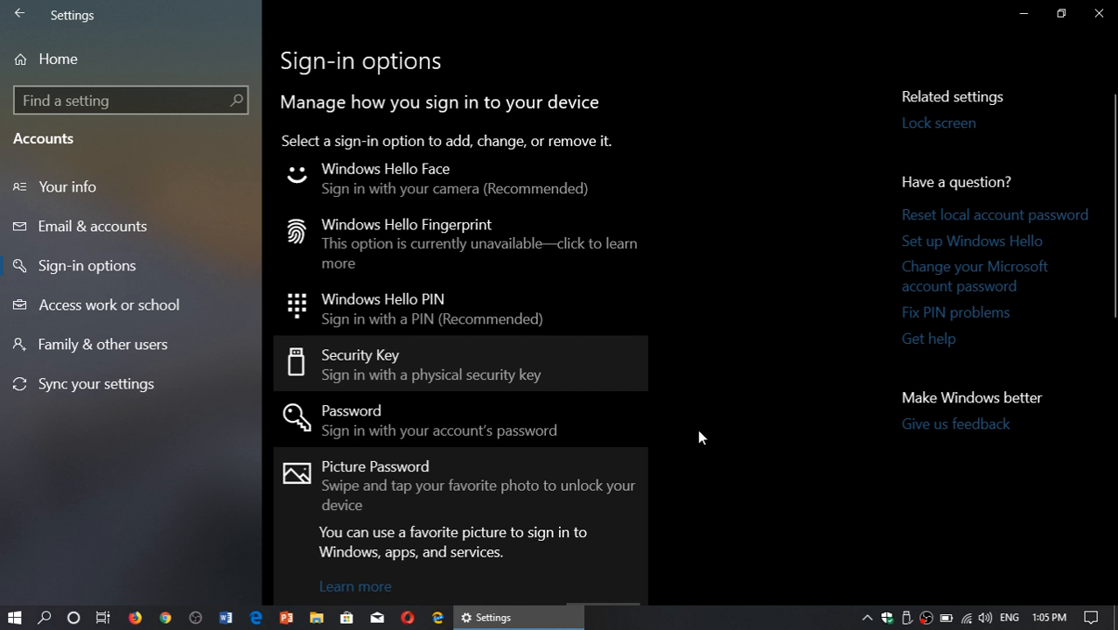
{"action": "mouse_move", "coordinate": [497, 367]}
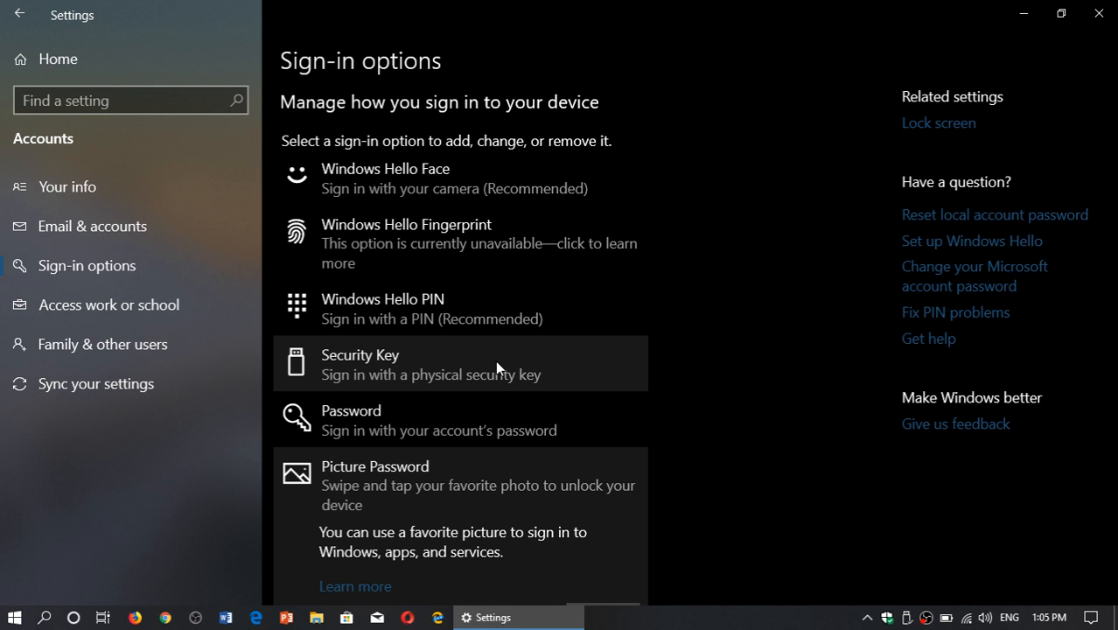
{"action": "mouse_move", "coordinate": [704, 308]}
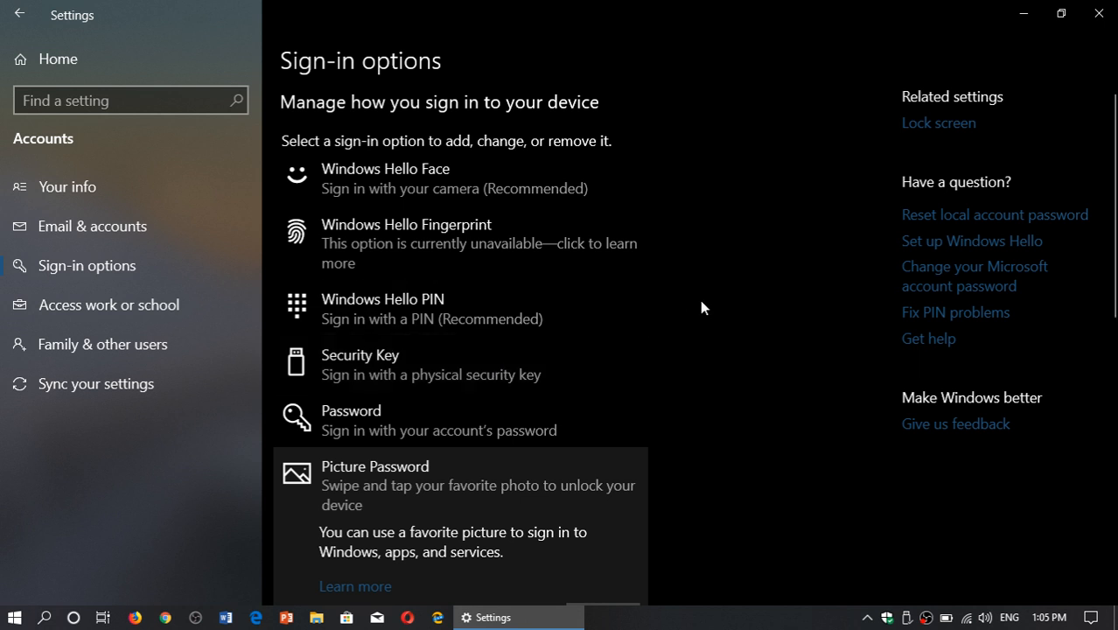